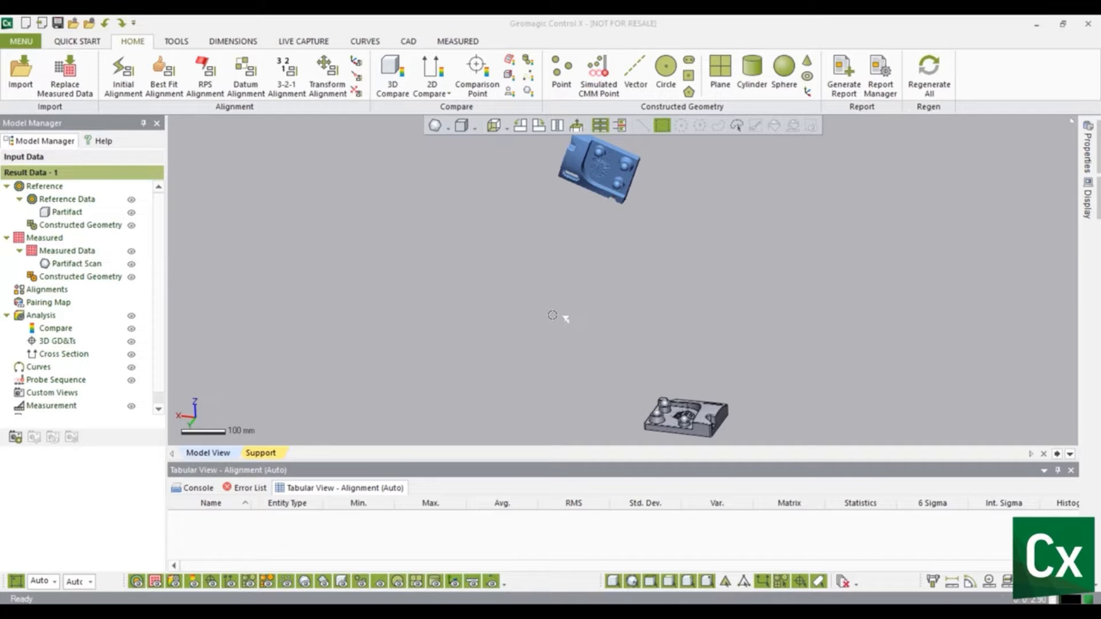
mouse_move(164, 76)
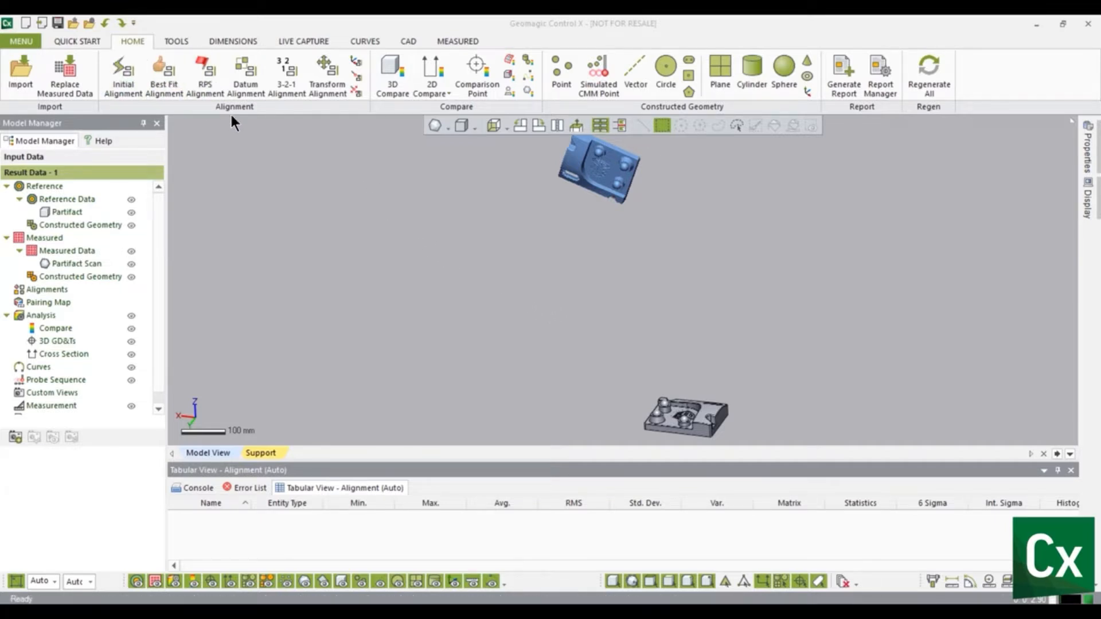
mouse_move(123, 76)
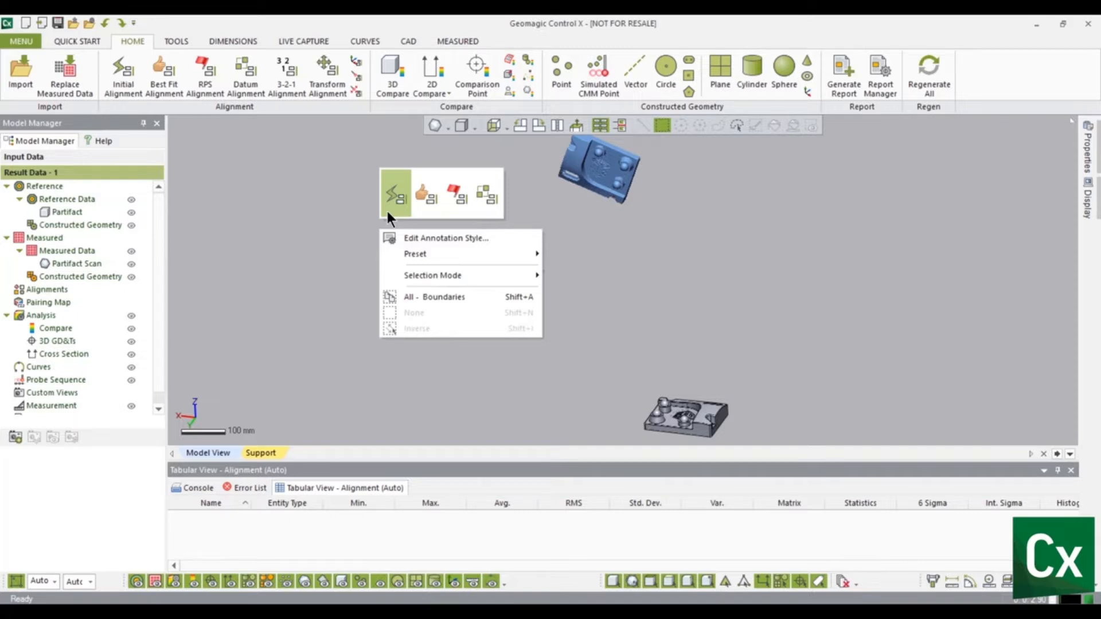
mouse_move(397, 199)
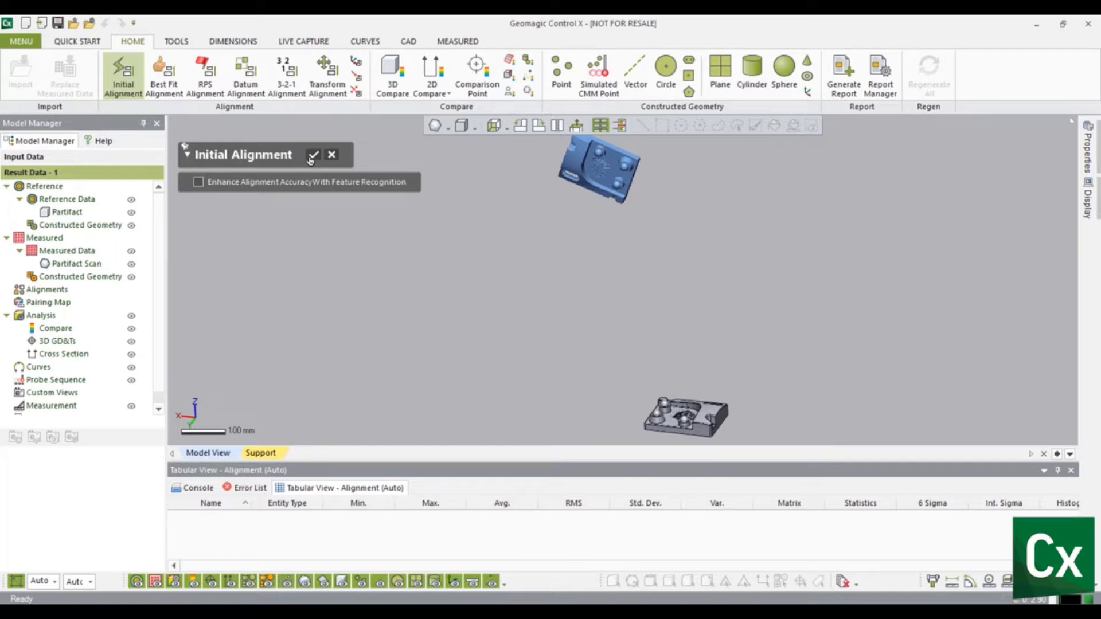
Confirm the Initial Alignment, overlaying the measured scan onto the reference part
click(312, 154)
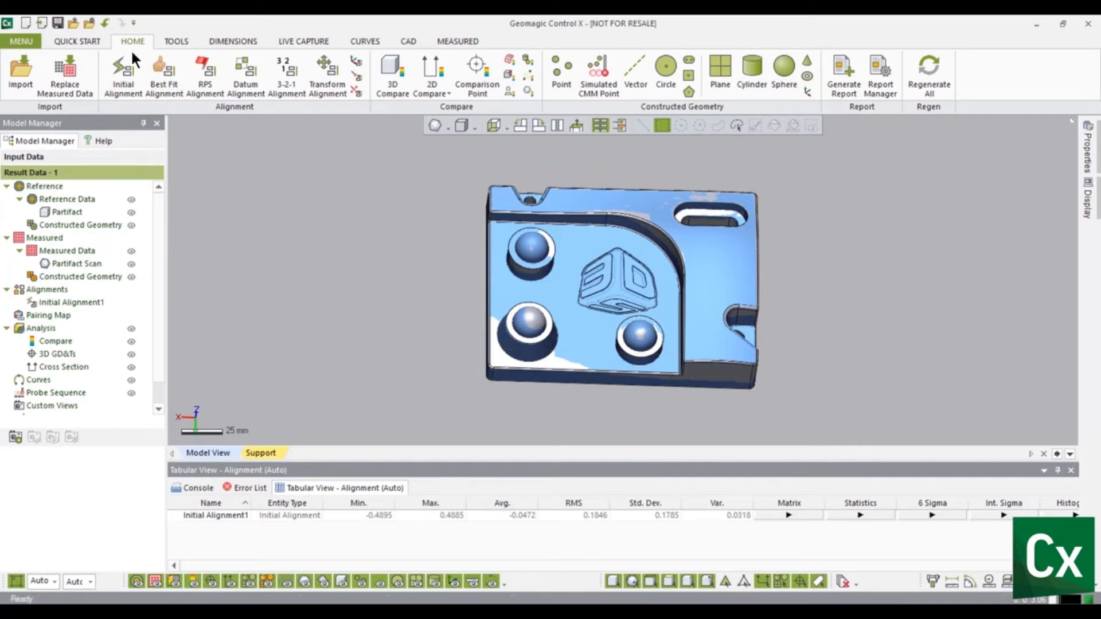
mouse_move(245, 73)
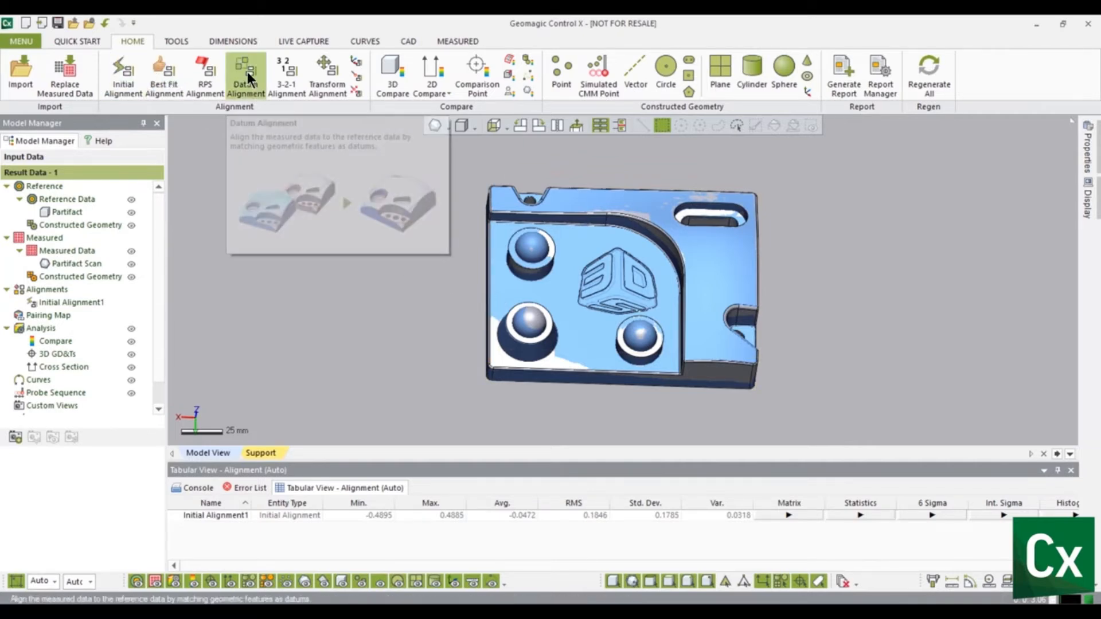
mouse_move(281, 253)
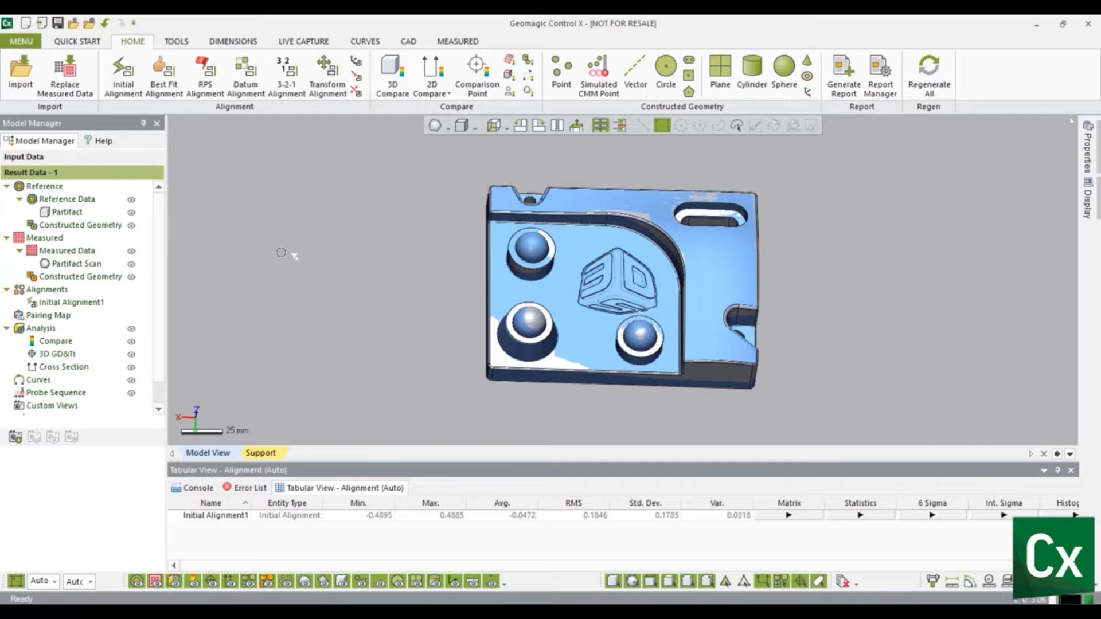
mouse_move(287, 253)
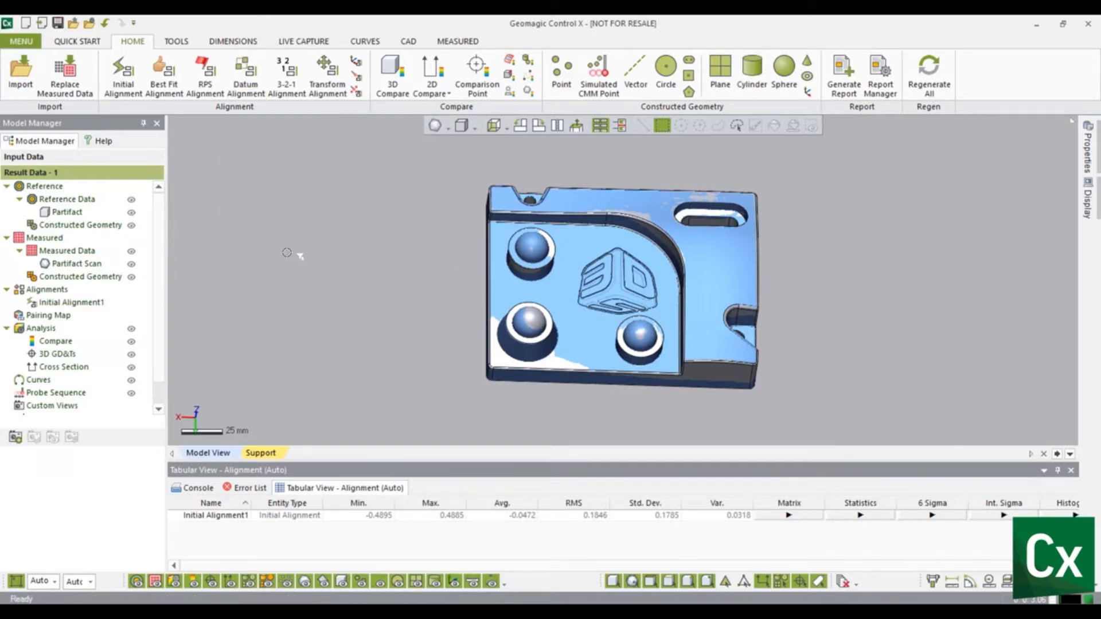
Bring up the viewport shortcut menu listing the alignment types
right_click(286, 252)
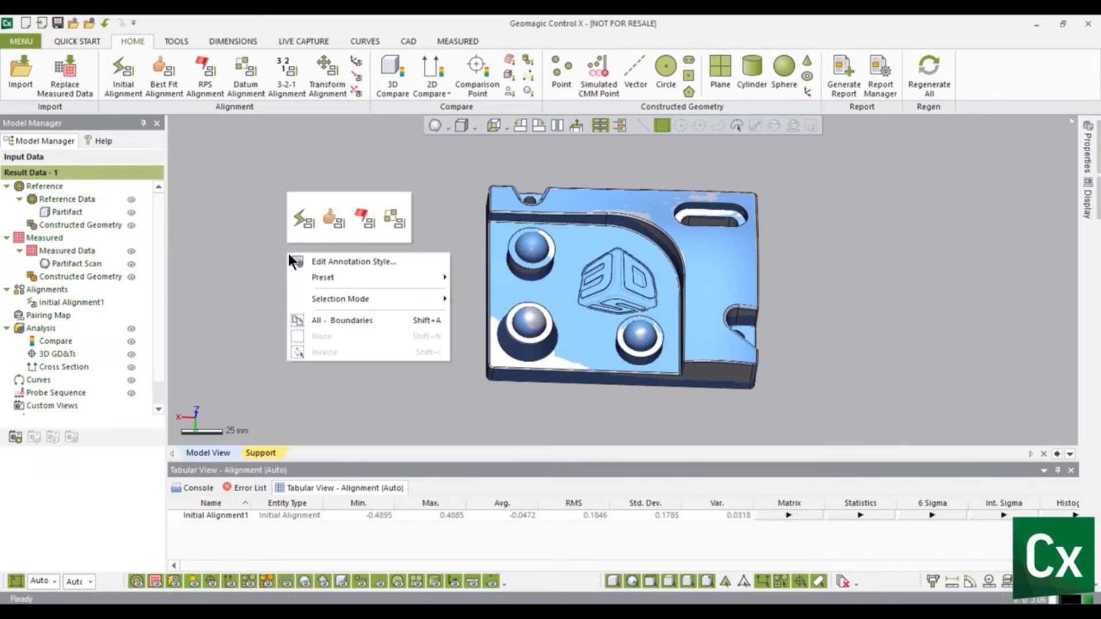
mouse_move(396, 217)
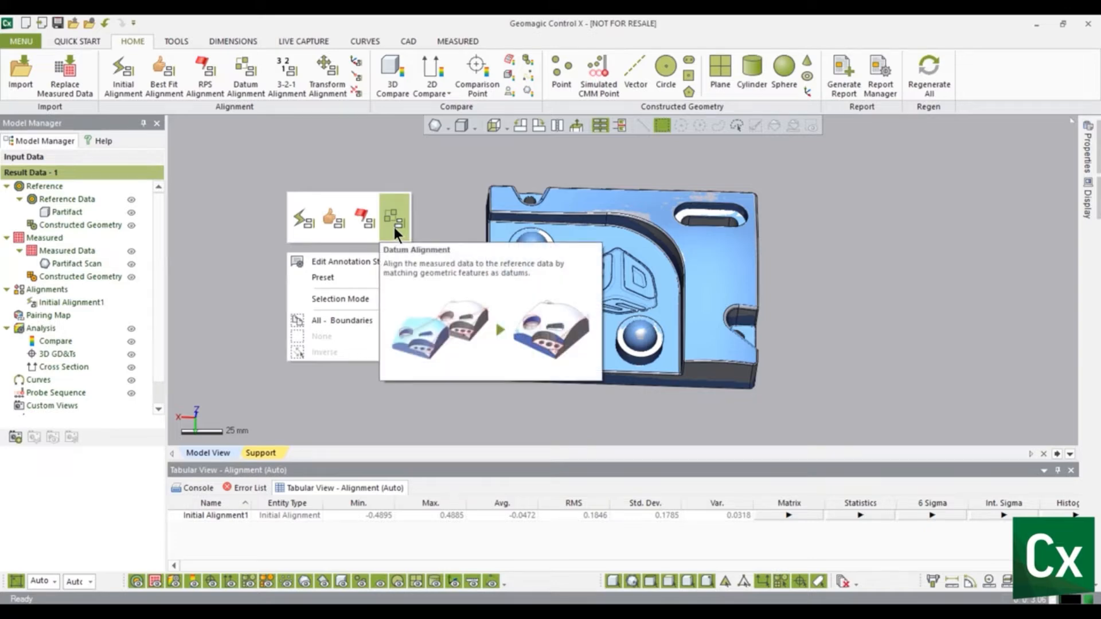
Create Datum Alignment1 from three datum pairs: plane, point and plane
click(396, 217)
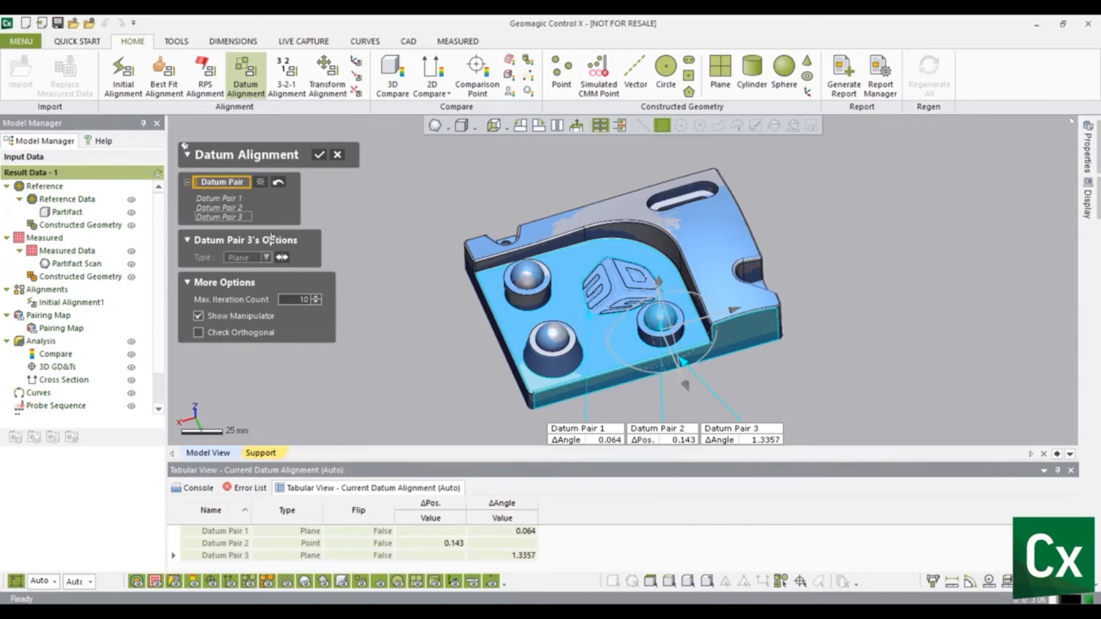
mouse_move(308, 161)
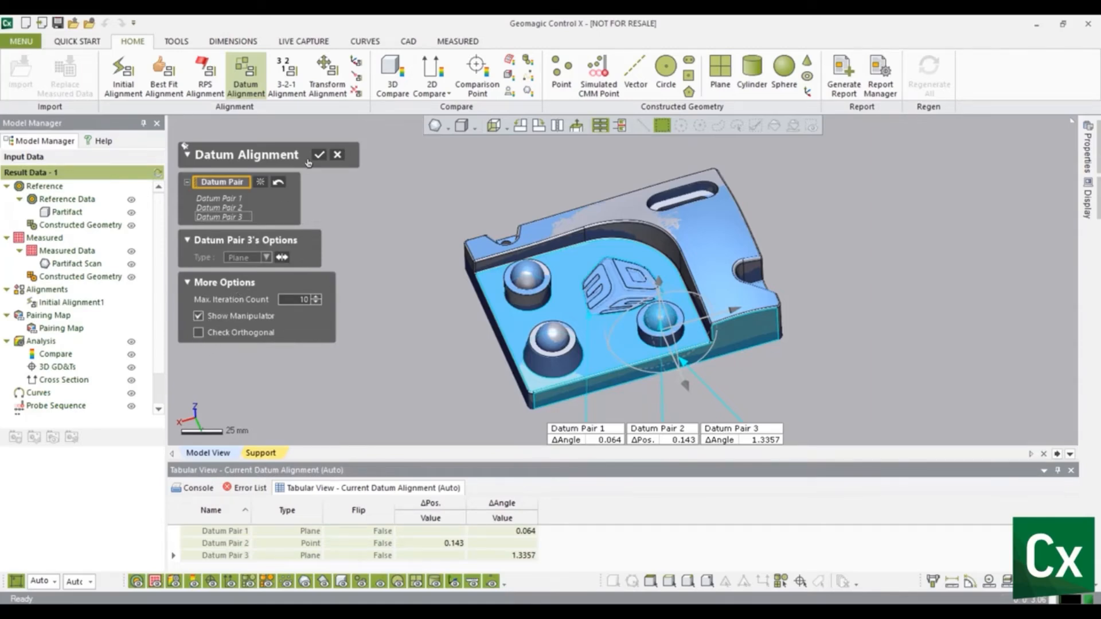
click(319, 155)
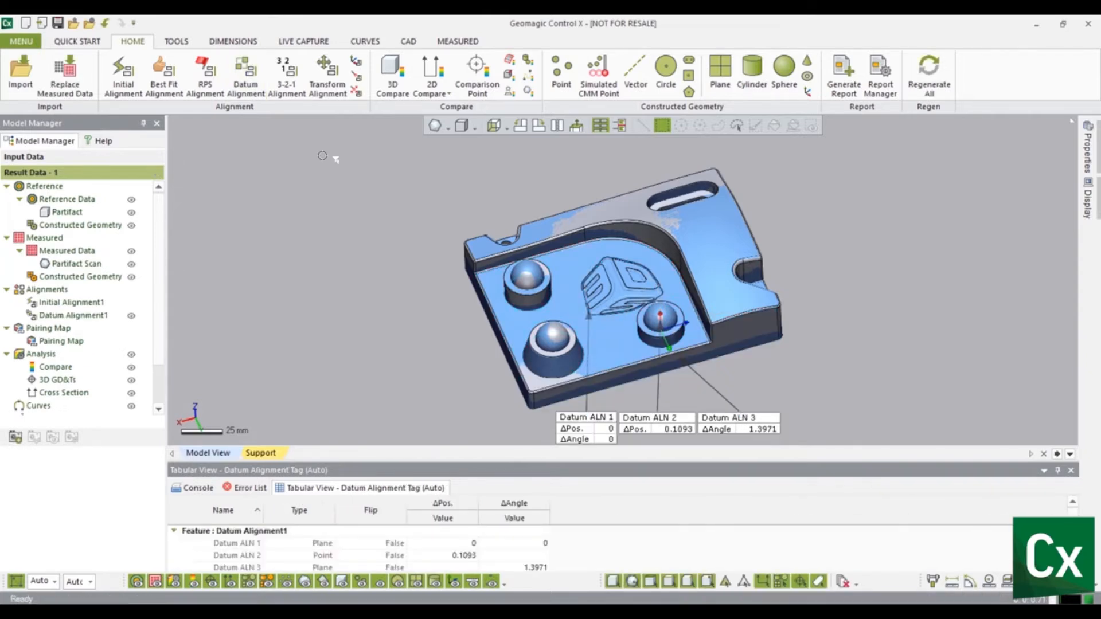
mouse_move(370, 287)
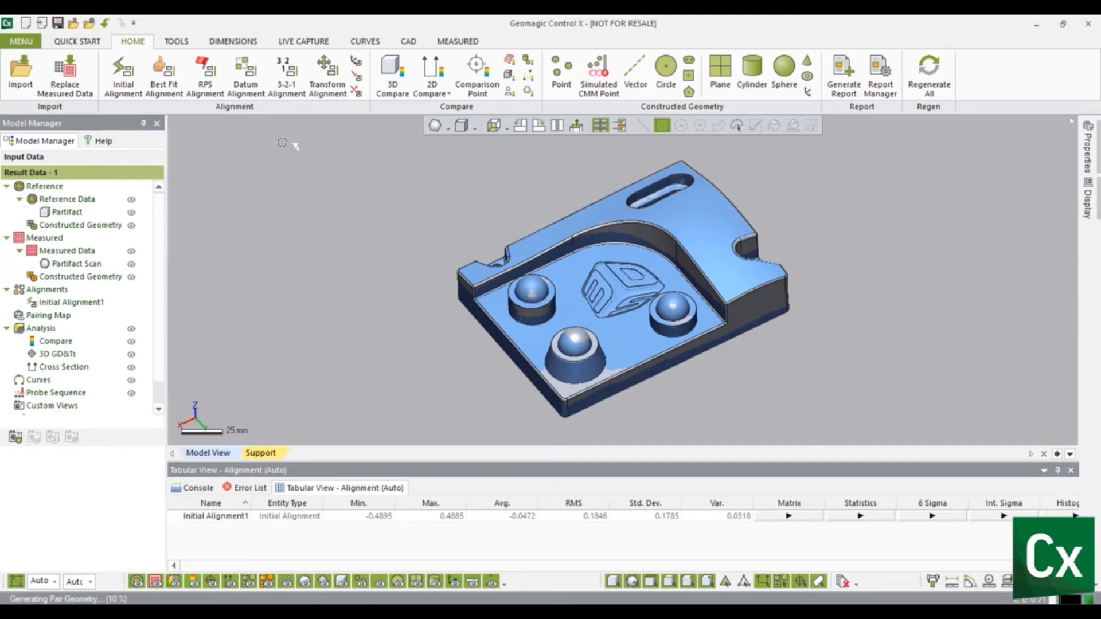
mouse_move(286, 74)
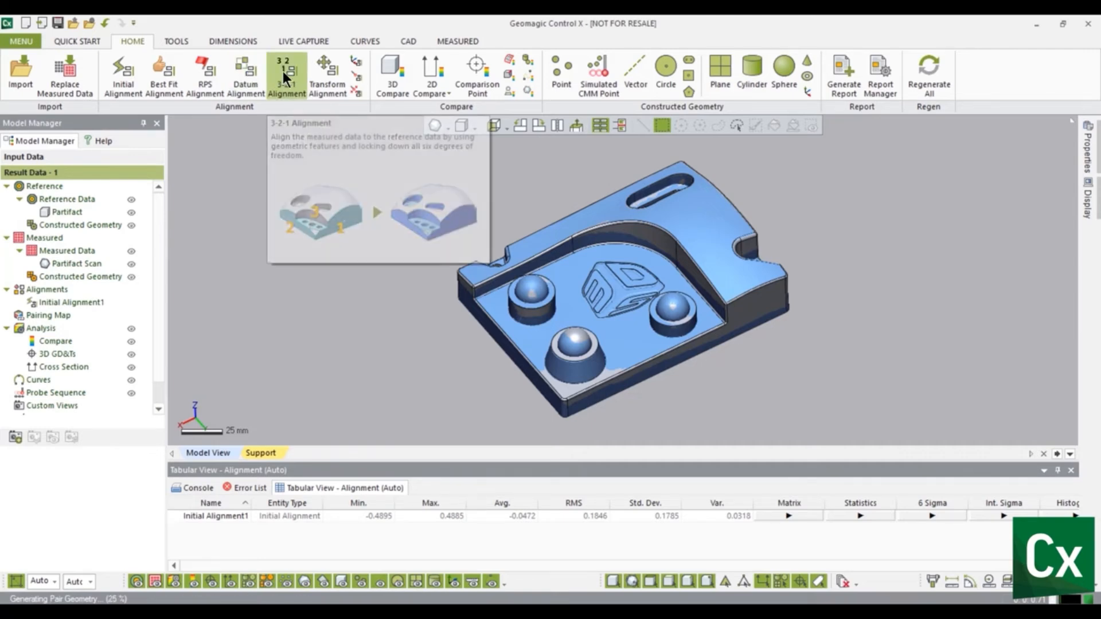
Start a 3-2-1 Alignment awaiting plane, vector and position inputs
click(287, 74)
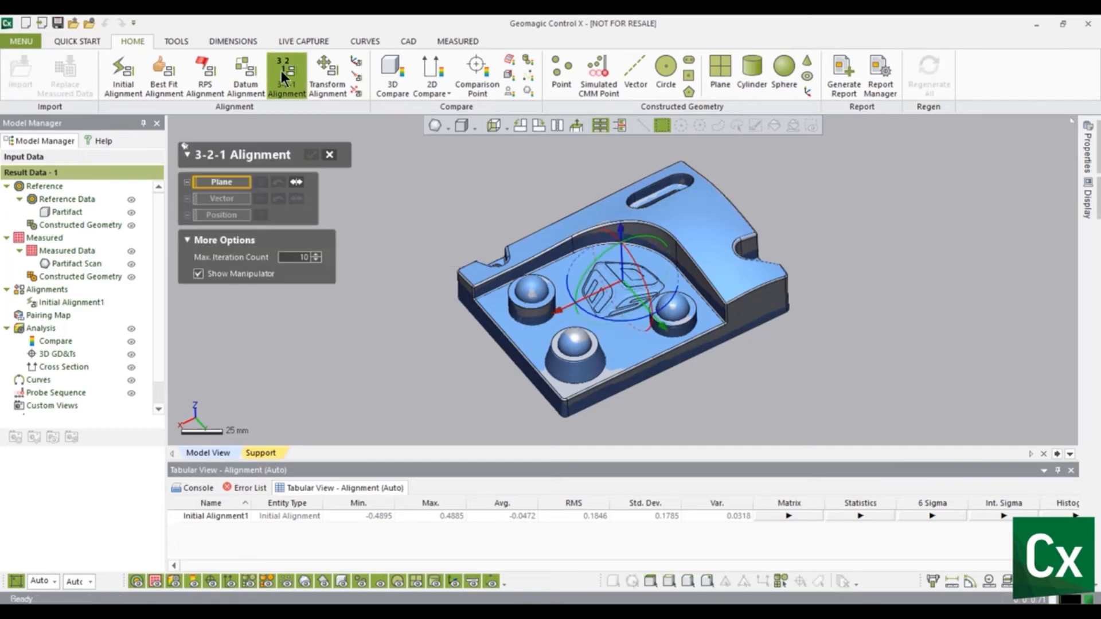